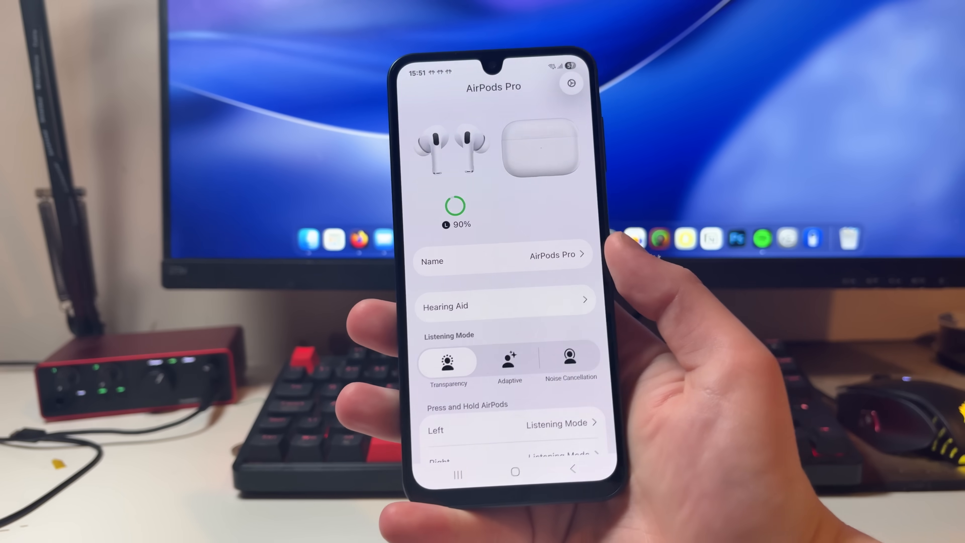
# - Install De-Bloater Pro (ROOT), decline the Play Pass offer and launch the app
pyautogui.click(510, 362)
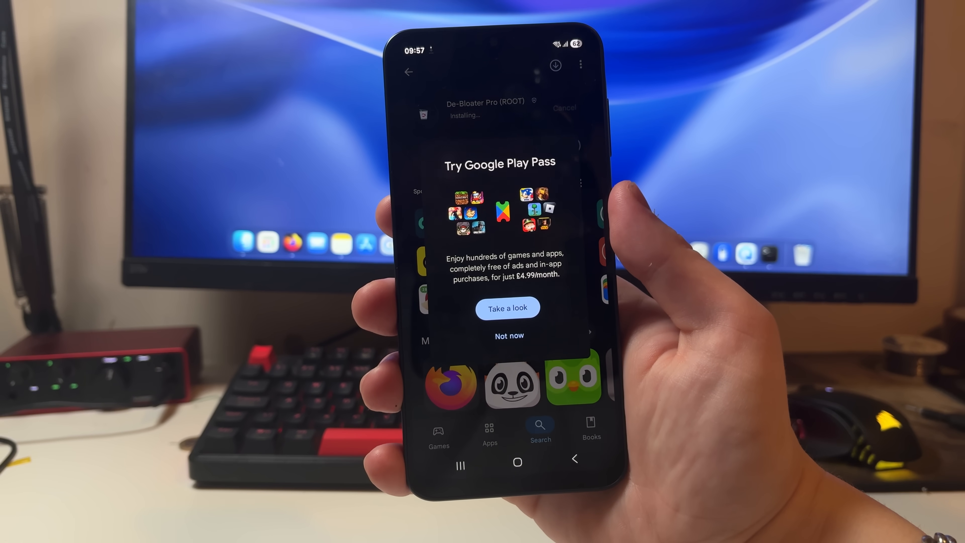
pyautogui.click(508, 335)
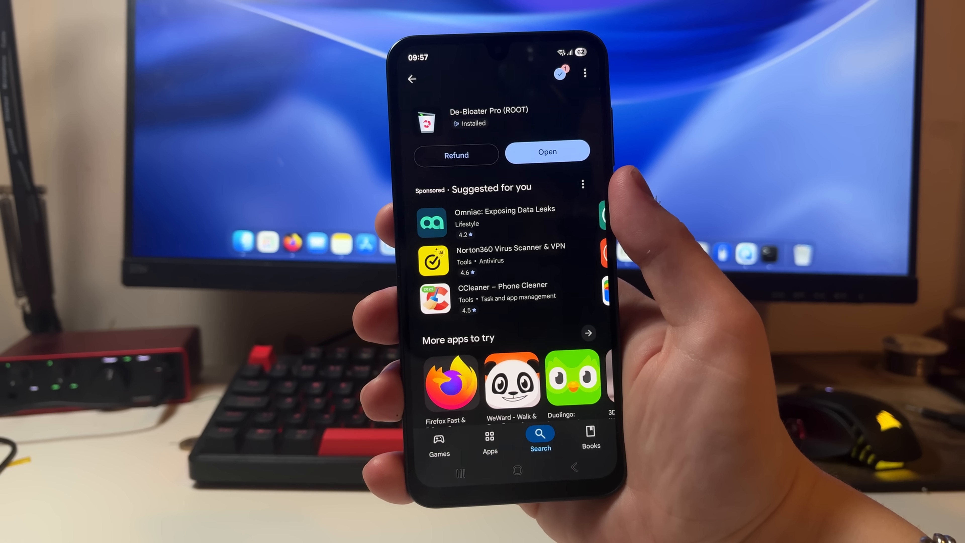
pyautogui.click(546, 150)
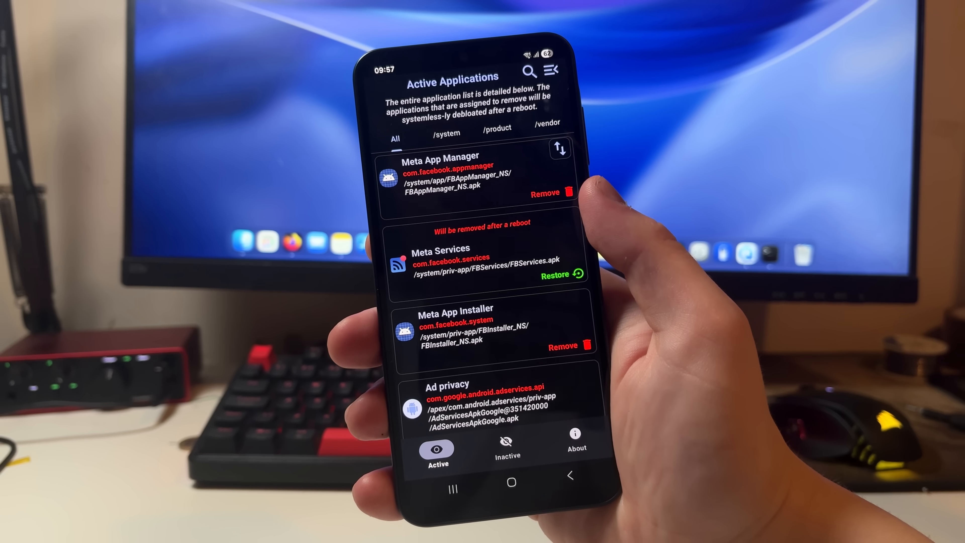
# - Flag Gemini for removal after reboot in the Active Applications list
pyautogui.scroll(-3)
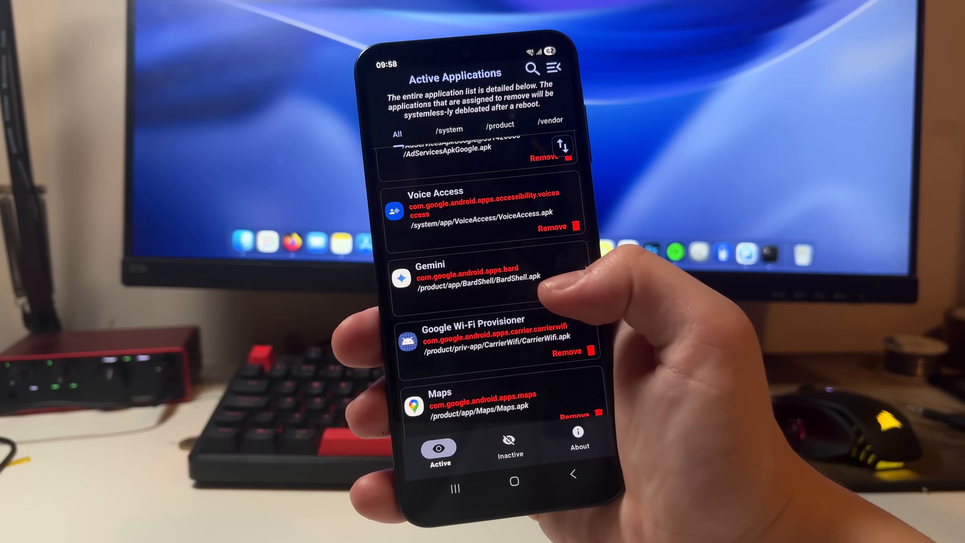
pyautogui.click(567, 282)
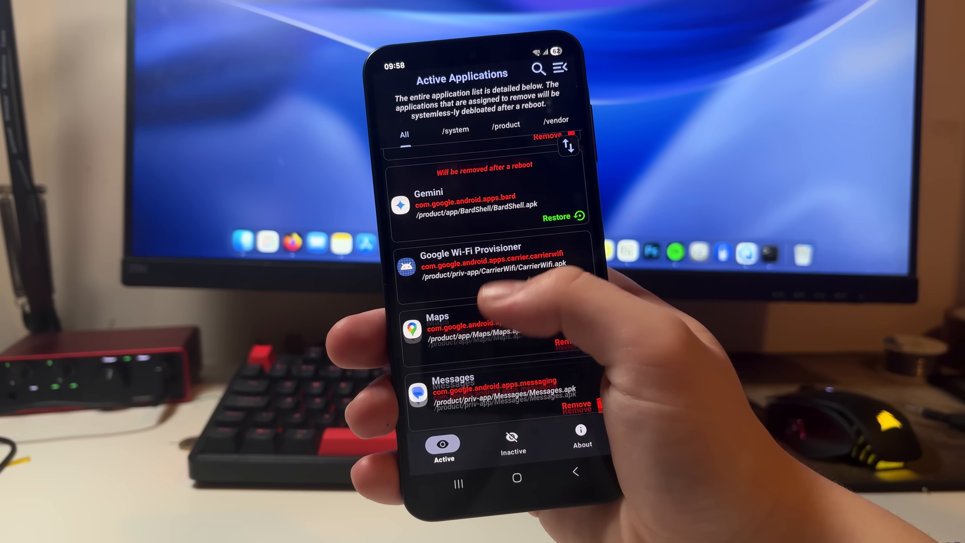
pyautogui.scroll(-3)
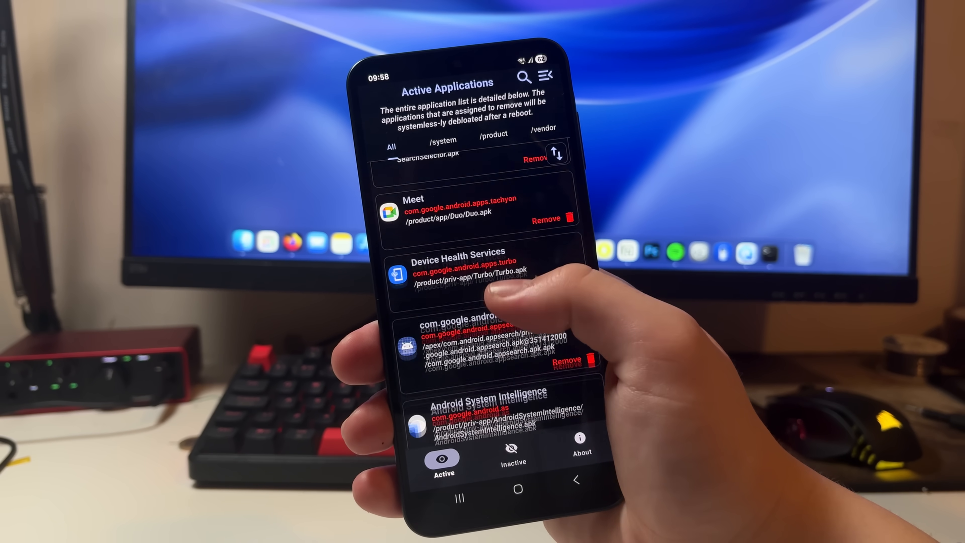
pyautogui.scroll(-3)
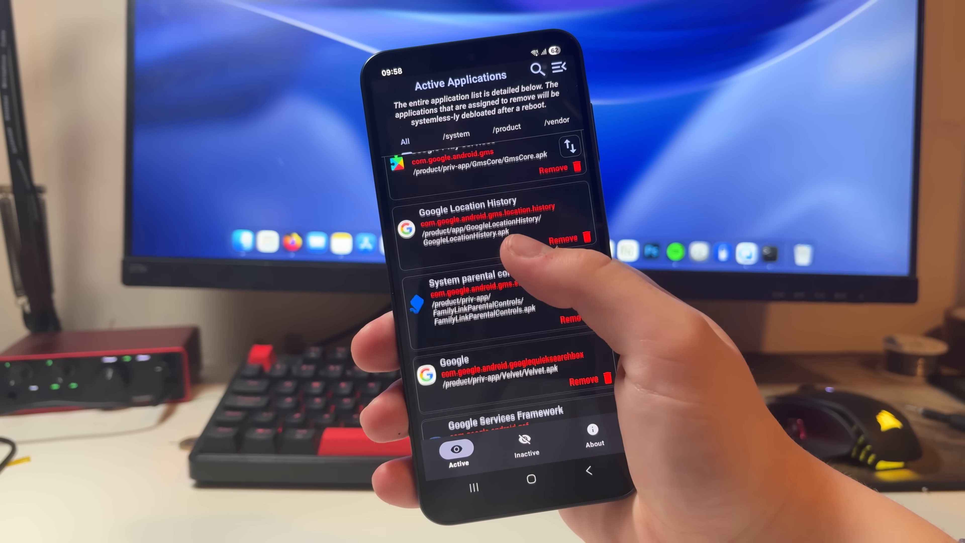
pyautogui.scroll(3)
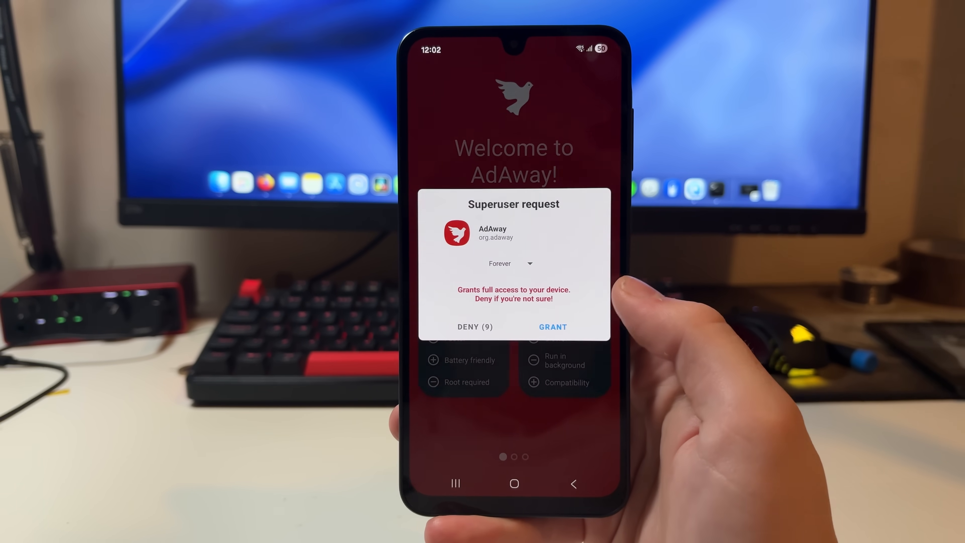
# - Grant AdAway superuser access Forever and continue past the Synced! block-list screen
pyautogui.click(553, 327)
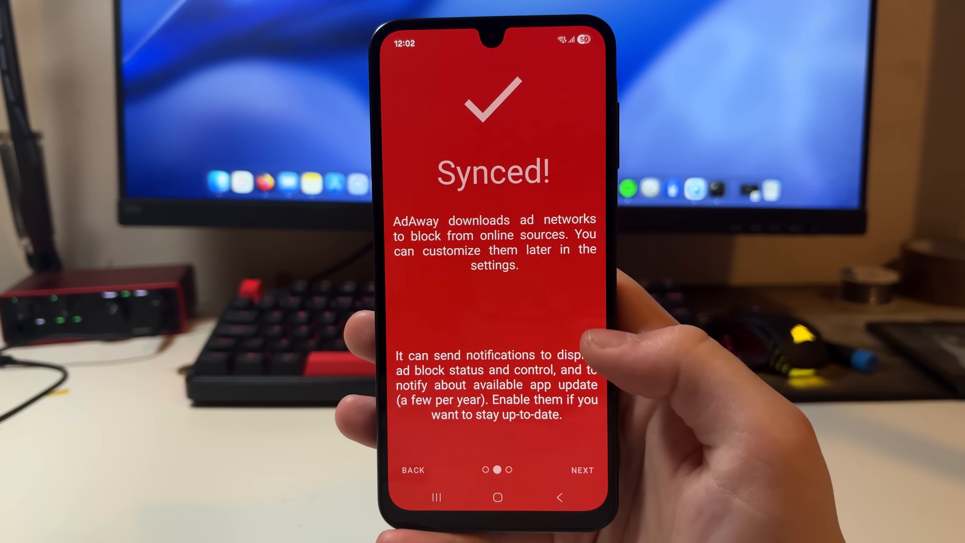
pyautogui.click(581, 469)
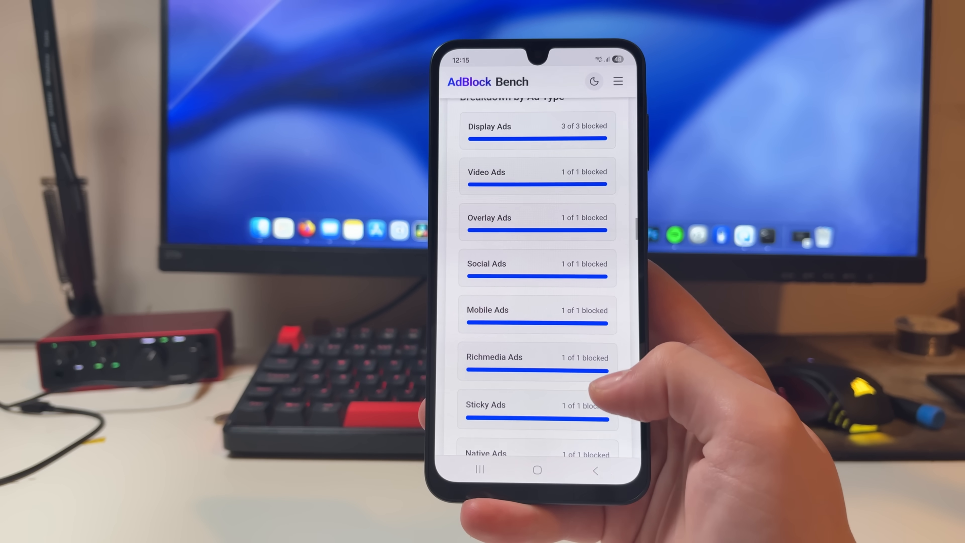
pyautogui.scroll(3)
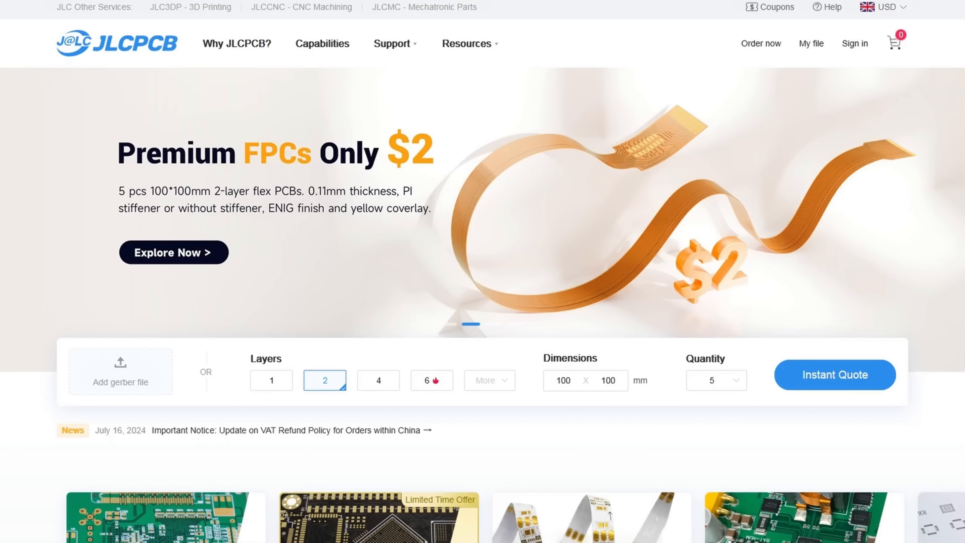
# - Upload the flex board gerber for an instant quote as a 2-layer, 0.6-thick yellow PCB
pyautogui.click(834, 374)
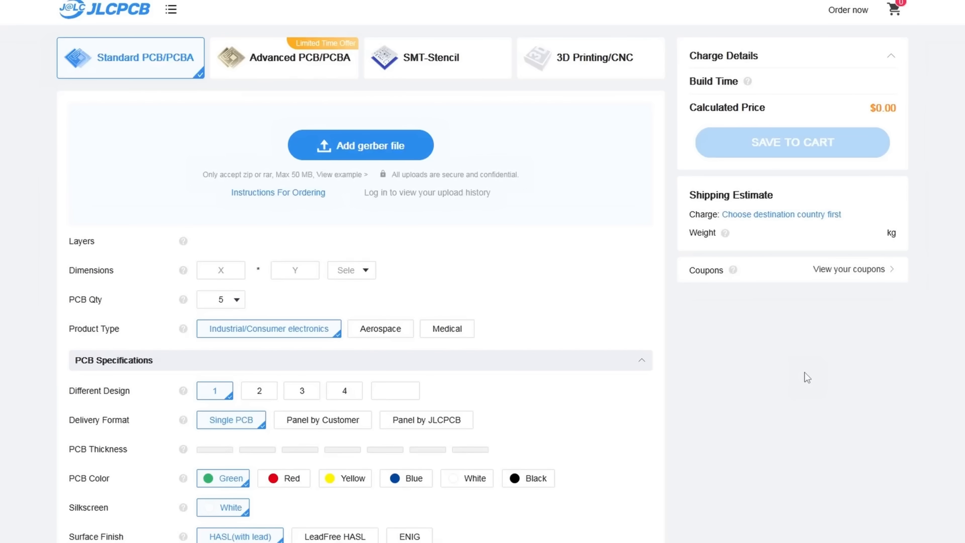
pyautogui.click(361, 145)
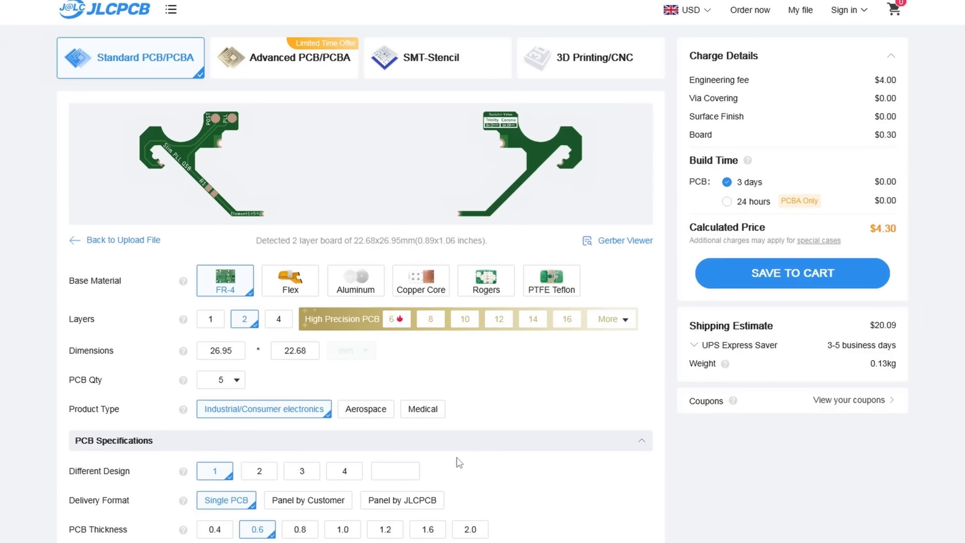
pyautogui.scroll(-3)
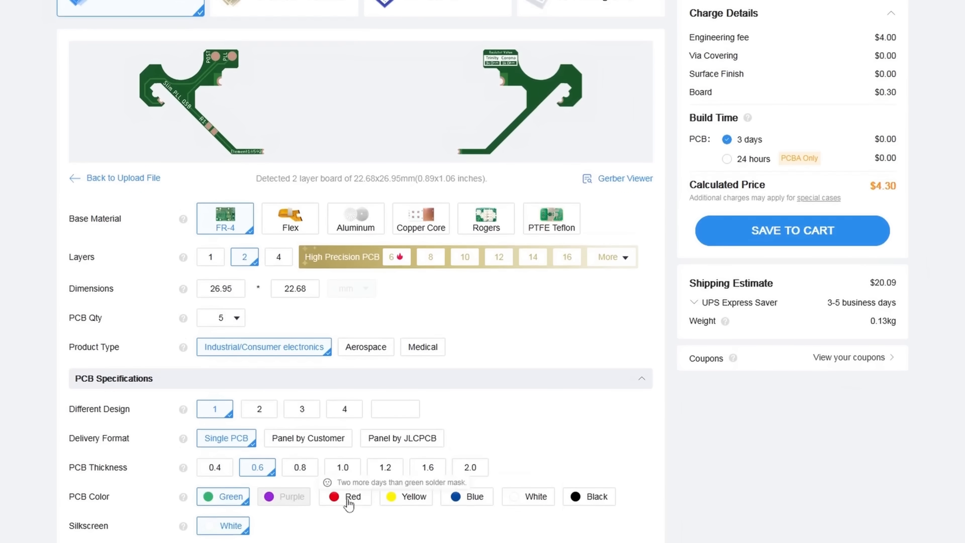
pyautogui.click(413, 497)
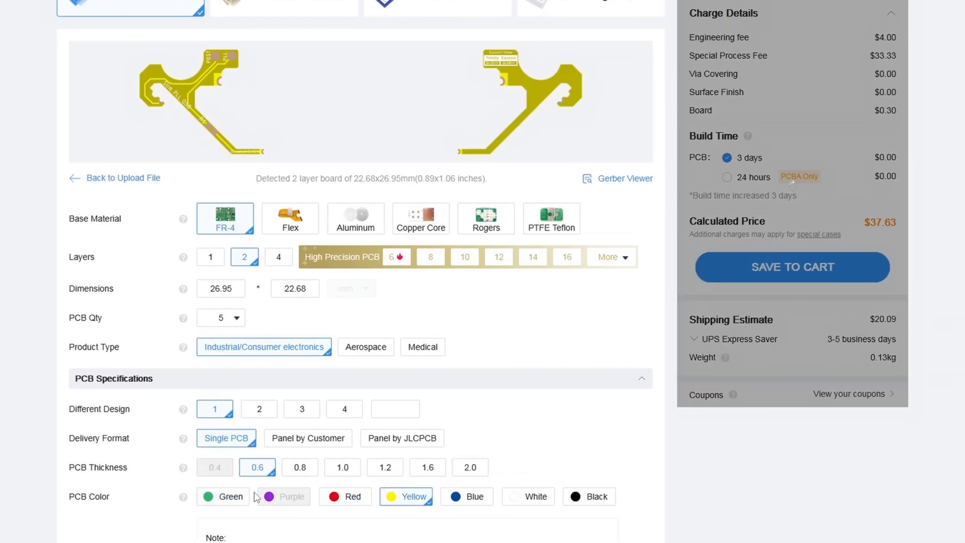
pyautogui.click(465, 496)
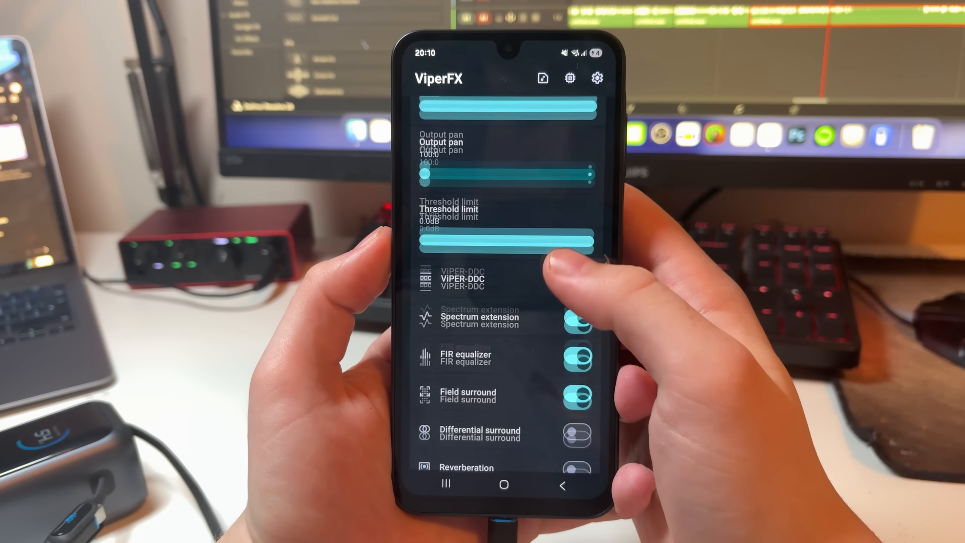
# - Dismiss the headset correction prompt and switch Spectrum extension on in the ViperFX effects list
pyautogui.scroll(-3)
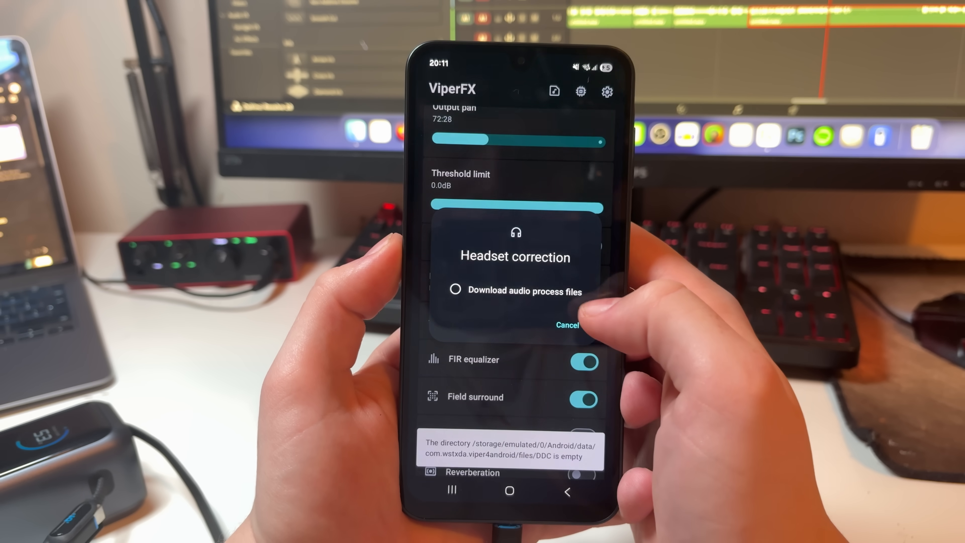
pyautogui.click(565, 326)
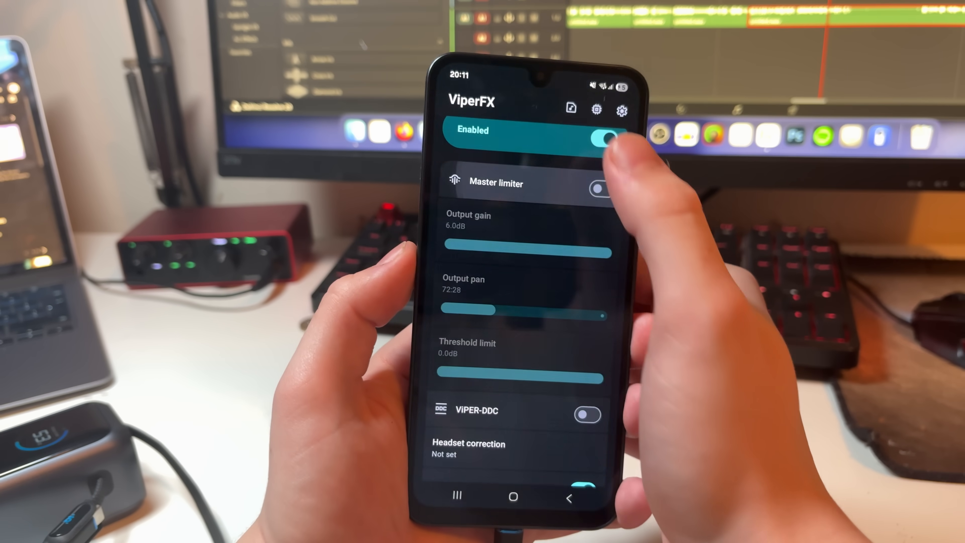
pyautogui.scroll(3)
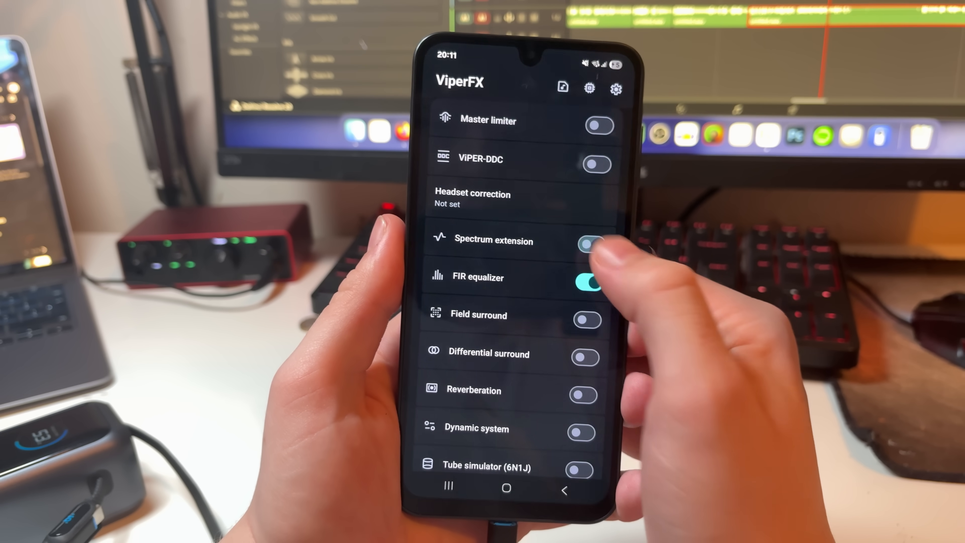
pyautogui.click(587, 244)
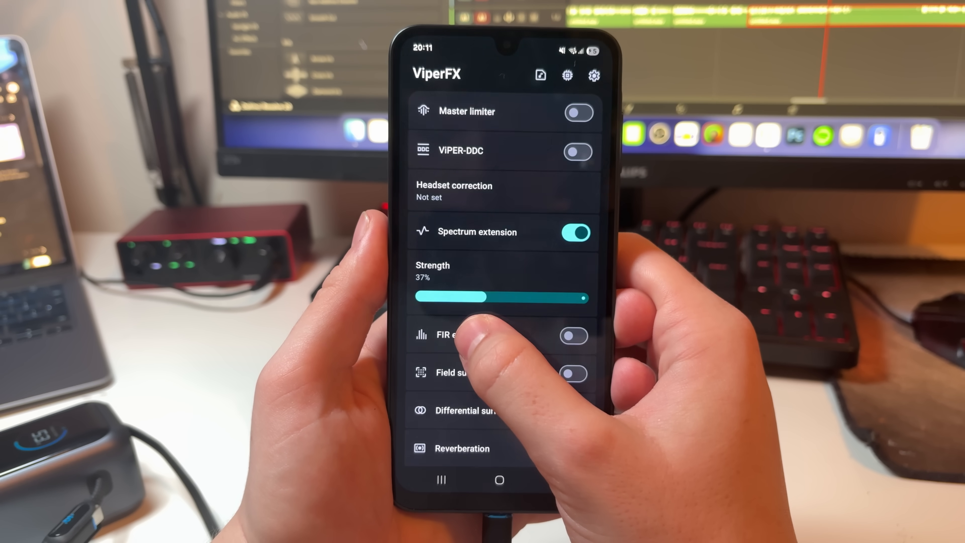
pyautogui.scroll(3)
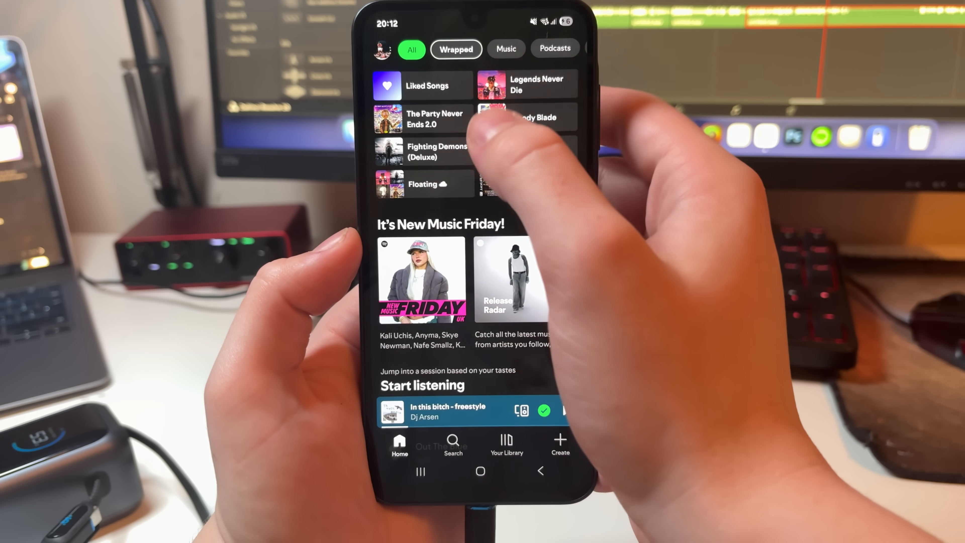
# - Play the Bloody Blade single from Spotify's Home screen
pyautogui.click(526, 117)
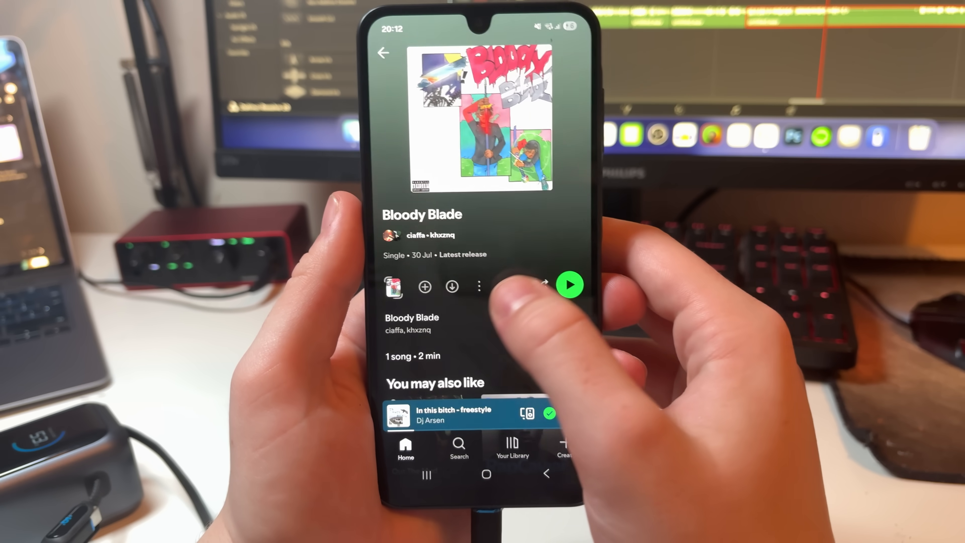
pyautogui.click(567, 283)
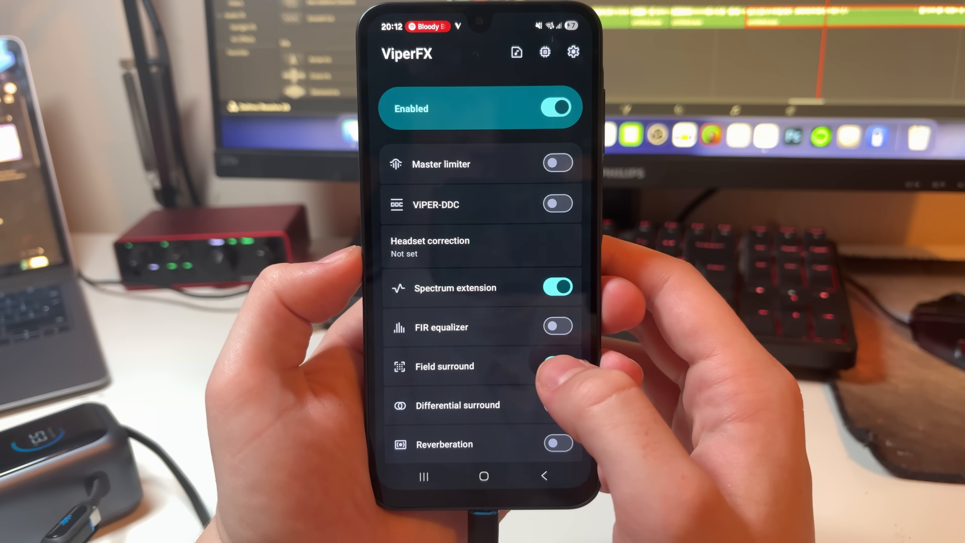
# - Switch on Field surround and FIR equalizer in the ViperFX effect list
pyautogui.click(558, 327)
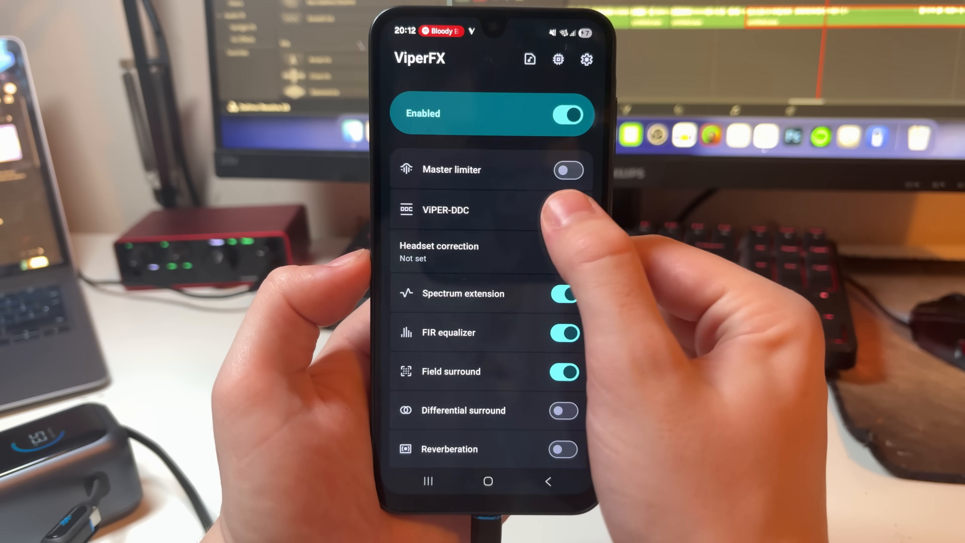
pyautogui.click(565, 169)
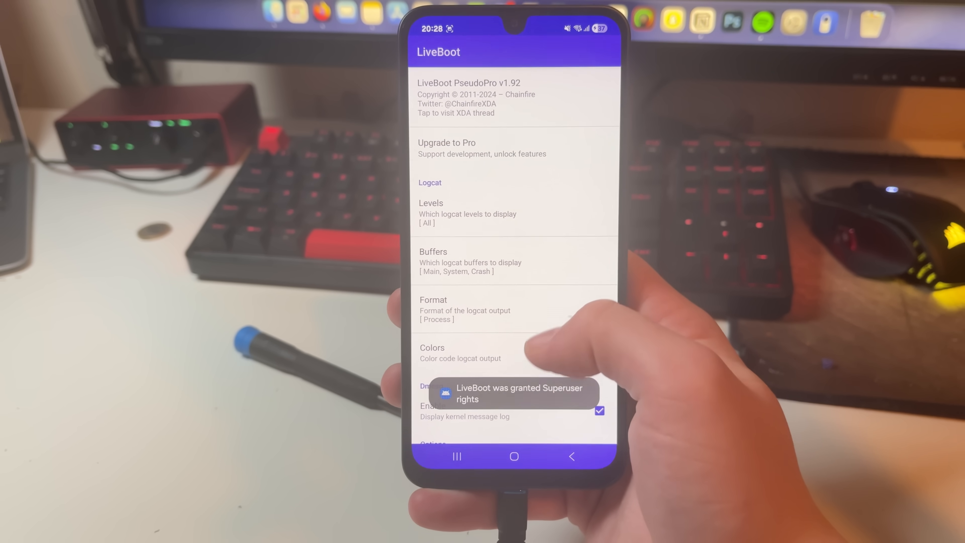
# - Raise LiveBoot's on-screen lines from 100 to 160 and reach the Miscellaneous Test run/Reboot options
pyautogui.scroll(-3)
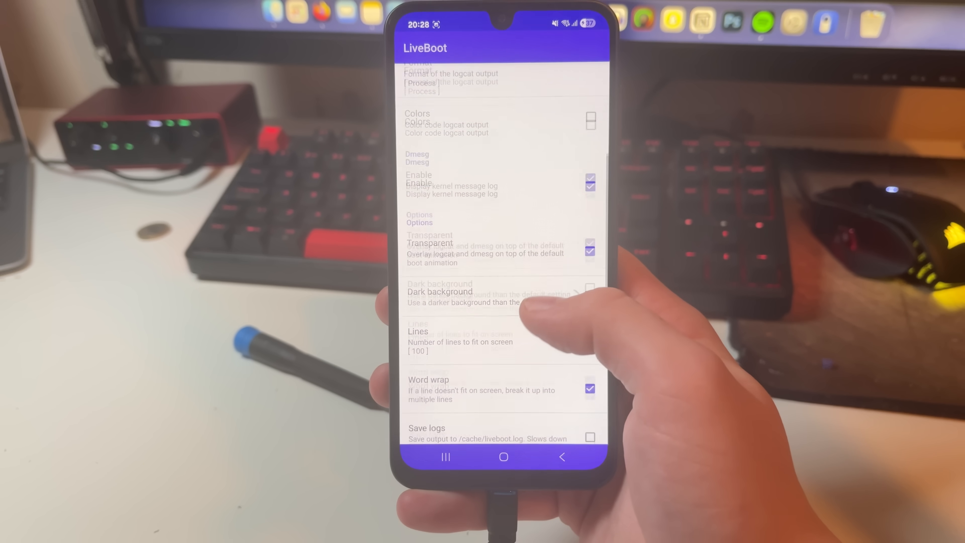
pyautogui.click(460, 337)
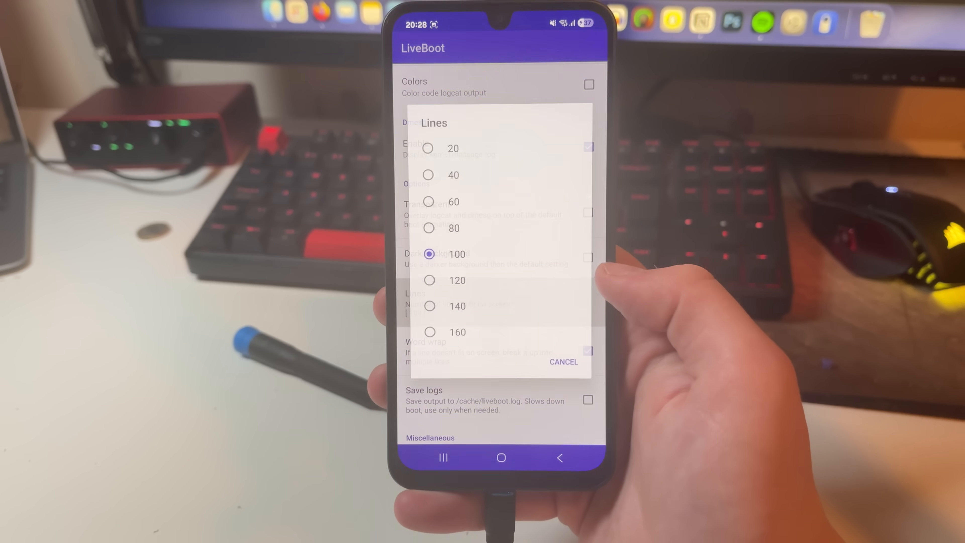
pyautogui.click(457, 332)
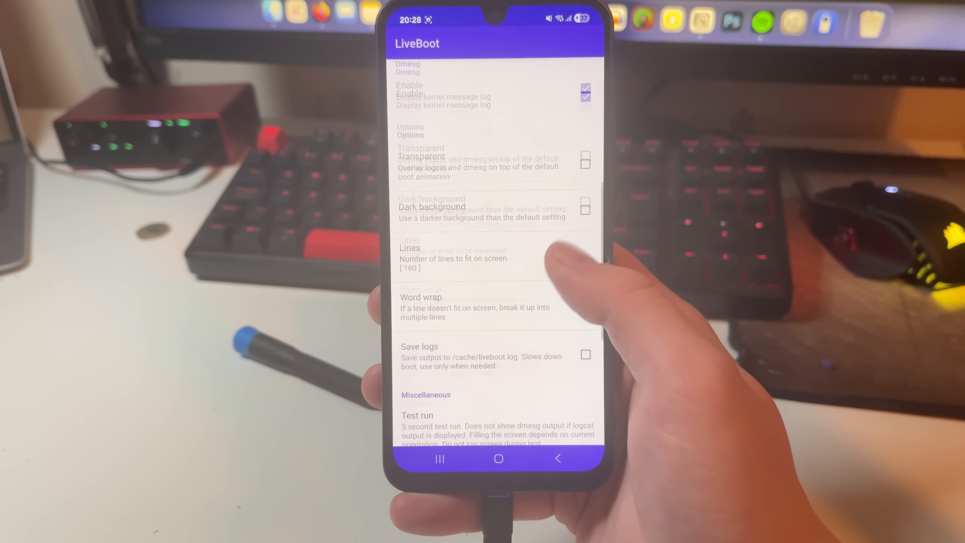
pyautogui.scroll(-3)
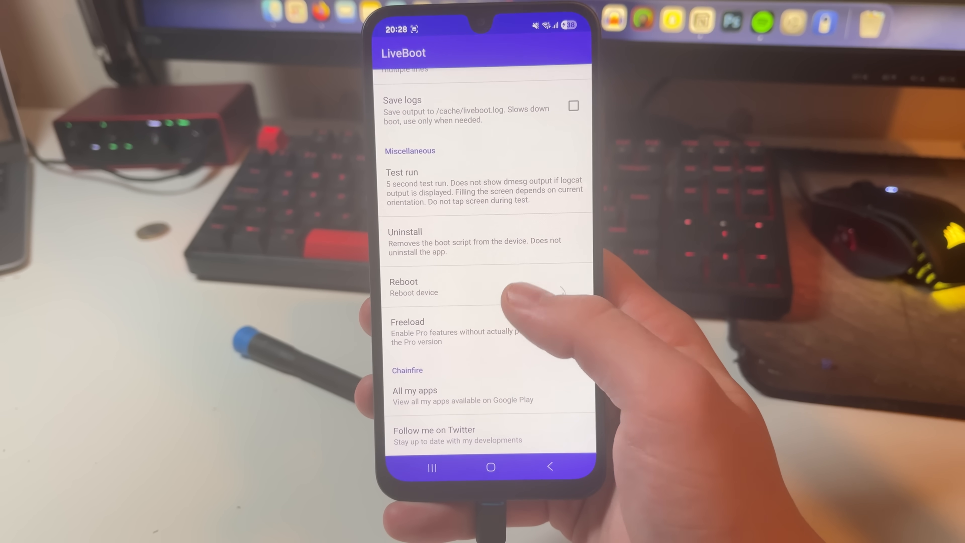